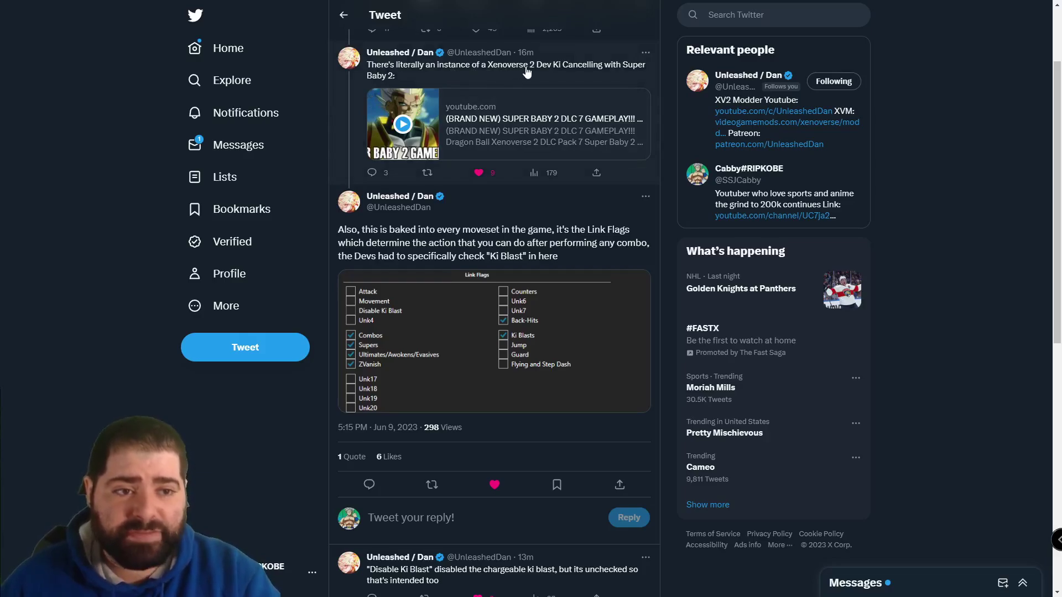
mouse_move(418, 111)
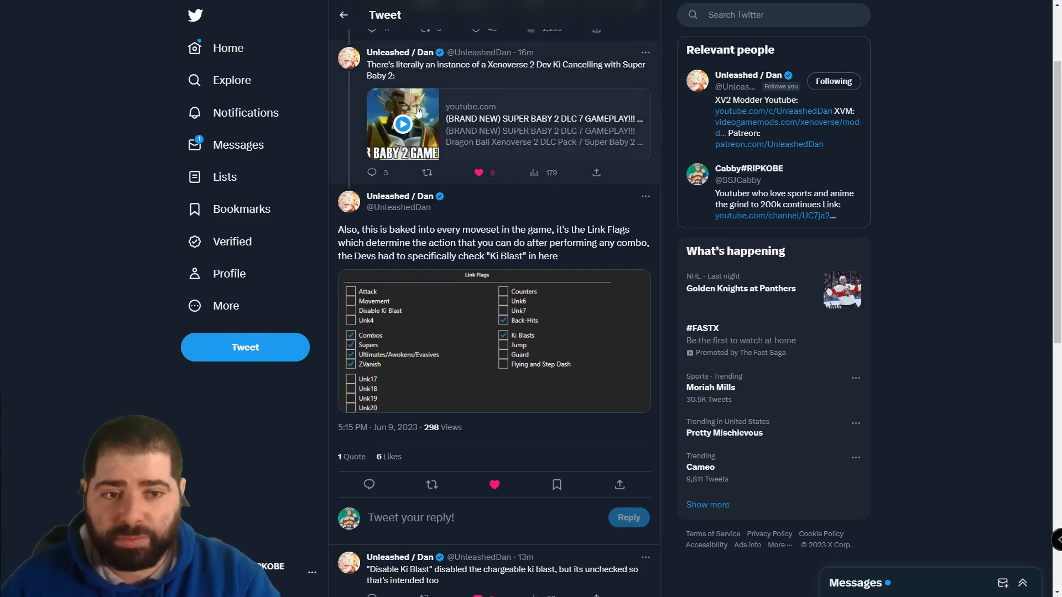
Play the embedded Super Baby 2 gameplay video, pause, resume, and leave it paused near the Link Flags tweet
scroll("down", 3)
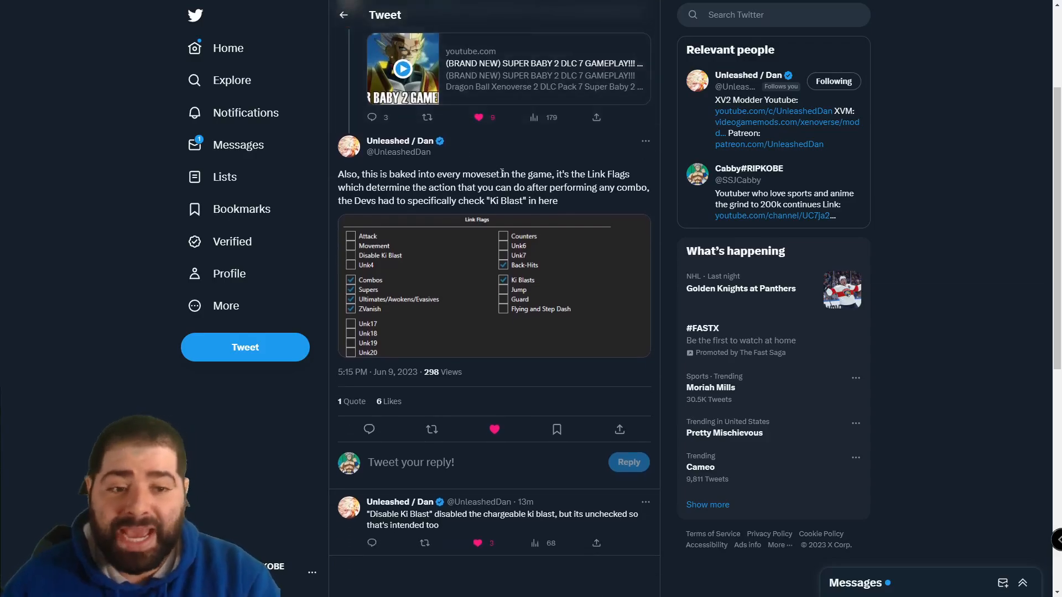
mouse_move(465, 240)
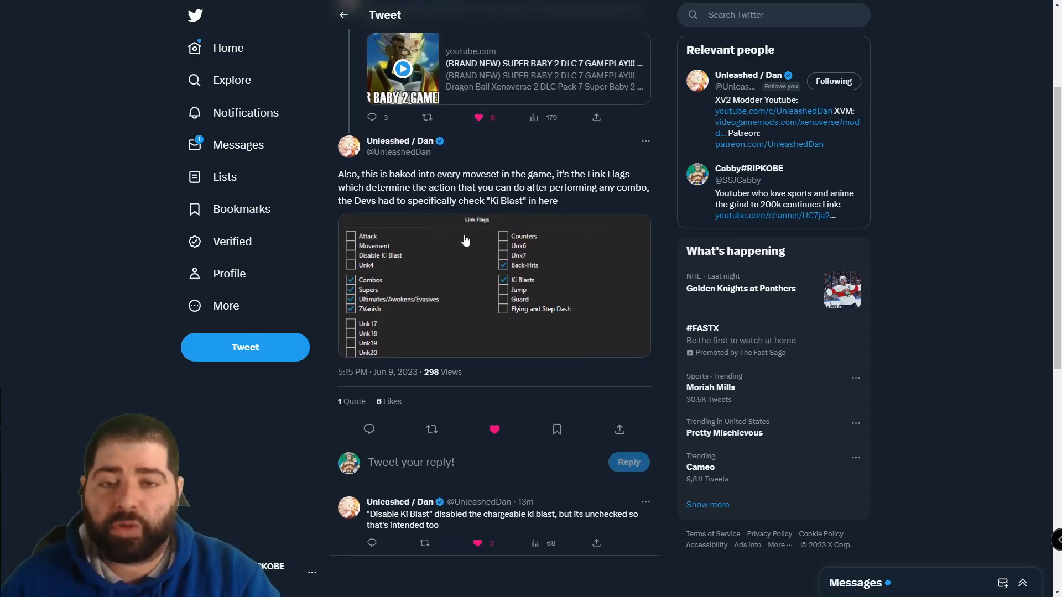
mouse_move(550, 234)
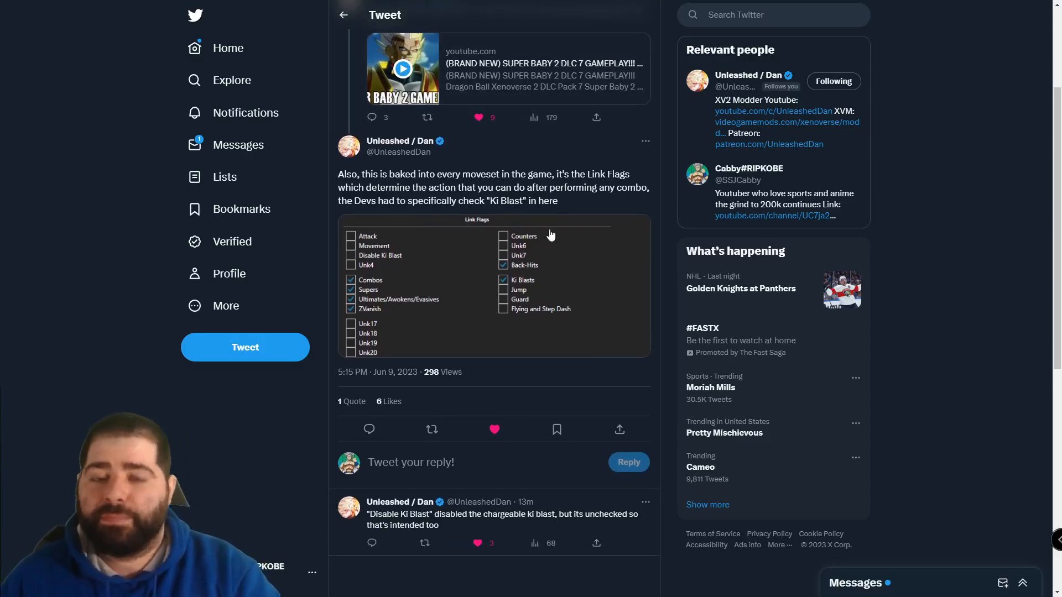
mouse_move(580, 211)
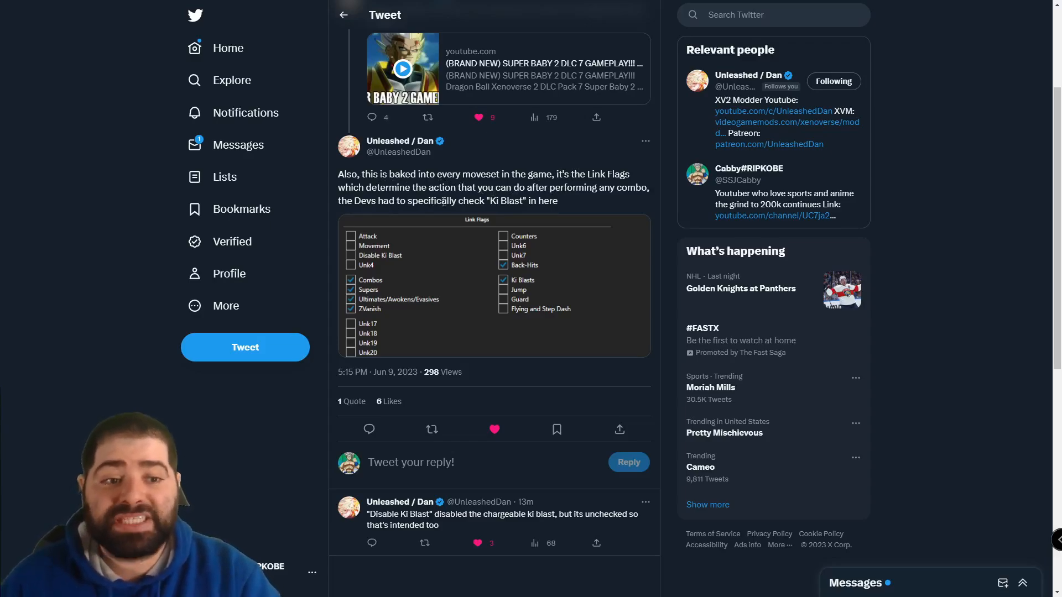
mouse_move(528, 252)
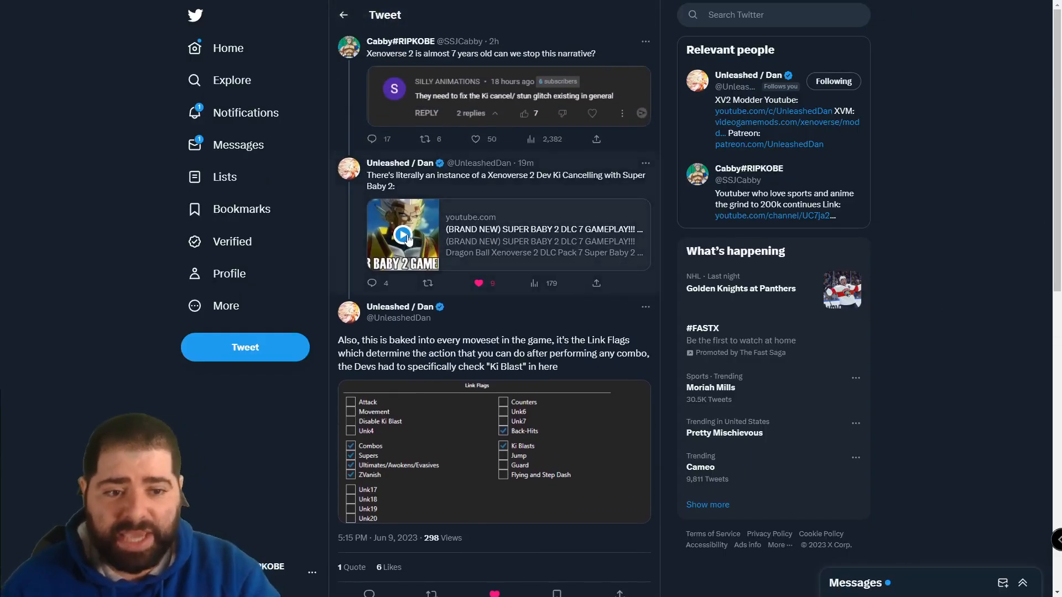
left_click(402, 235)
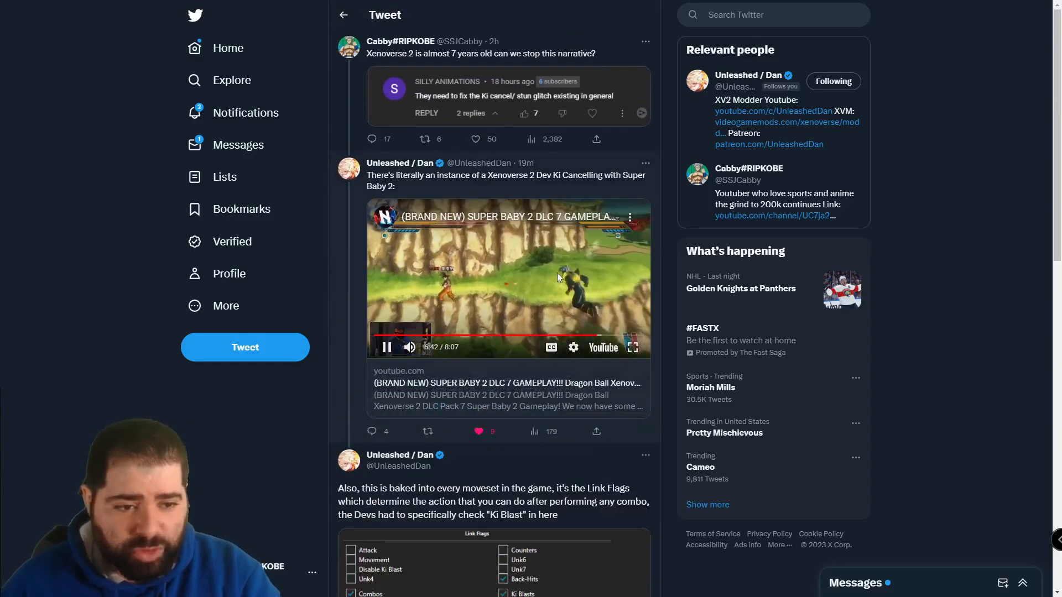
left_click(386, 346)
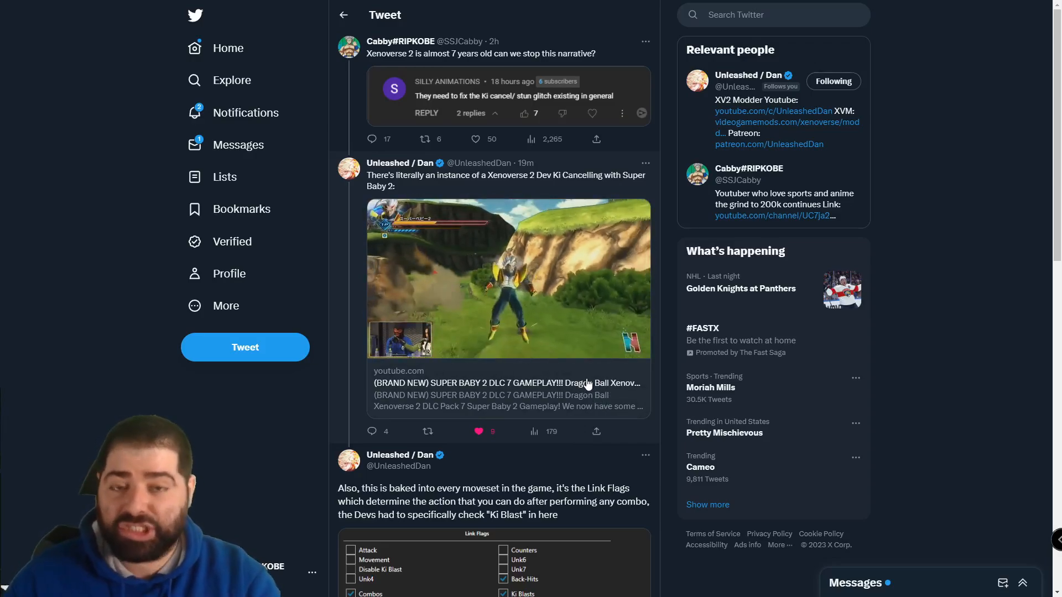
left_click(509, 278)
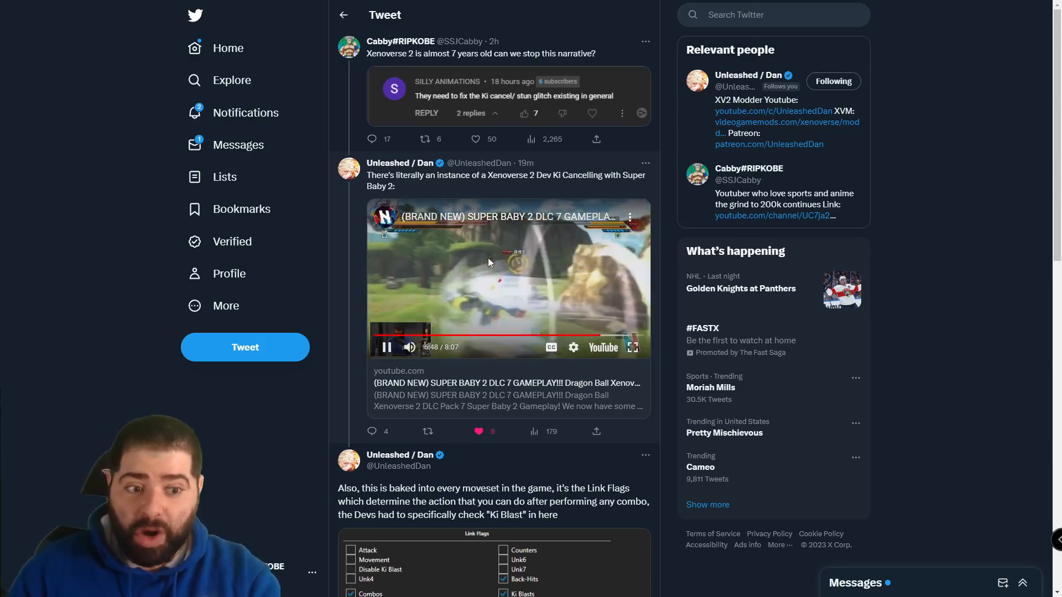
left_click(386, 346)
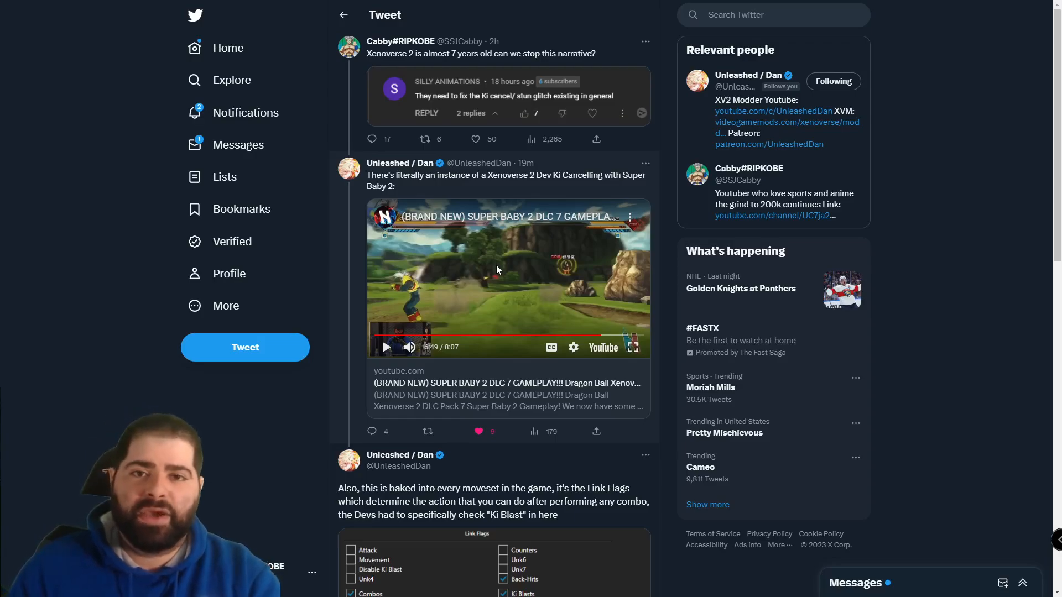
scroll("down", 3)
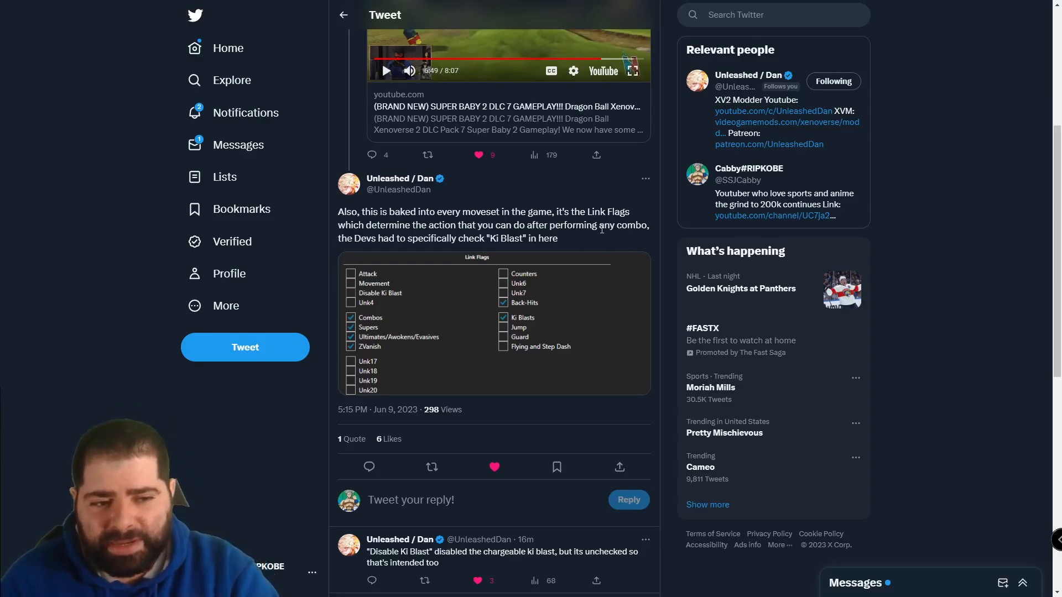
mouse_move(562, 320)
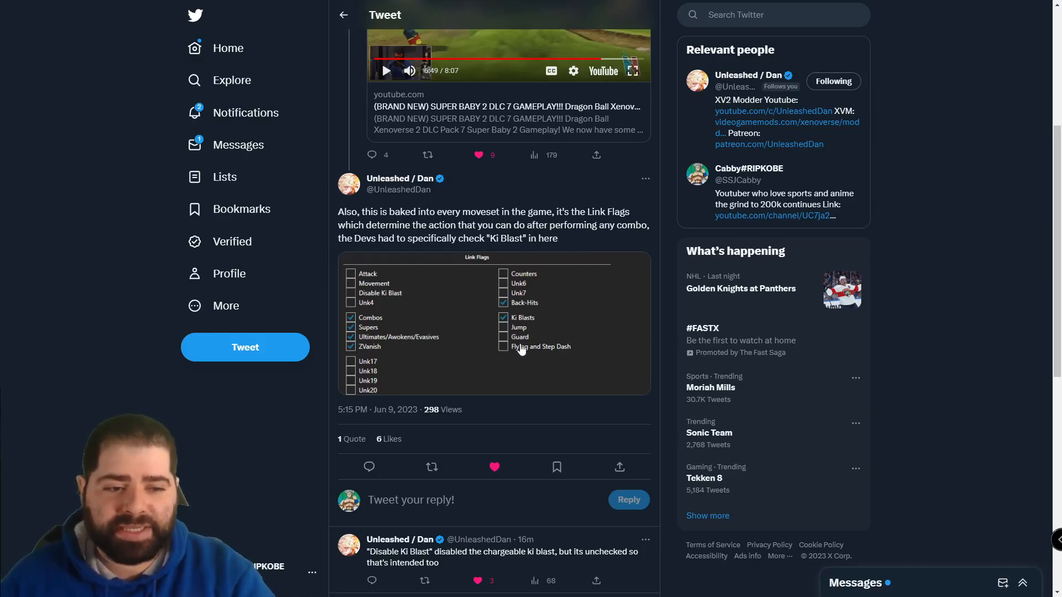
left_click(493, 323)
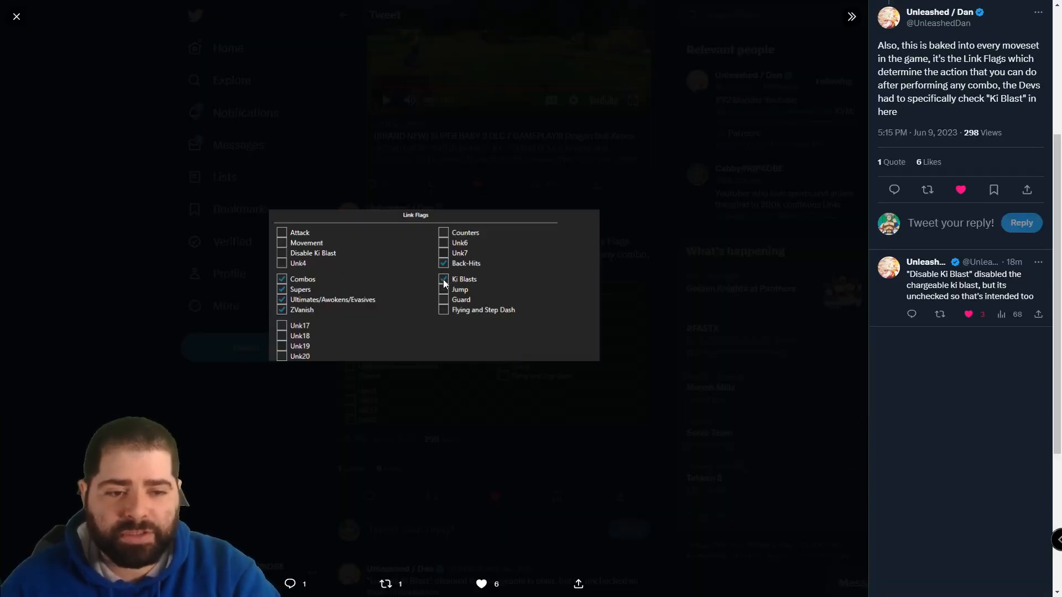
left_click(442, 278)
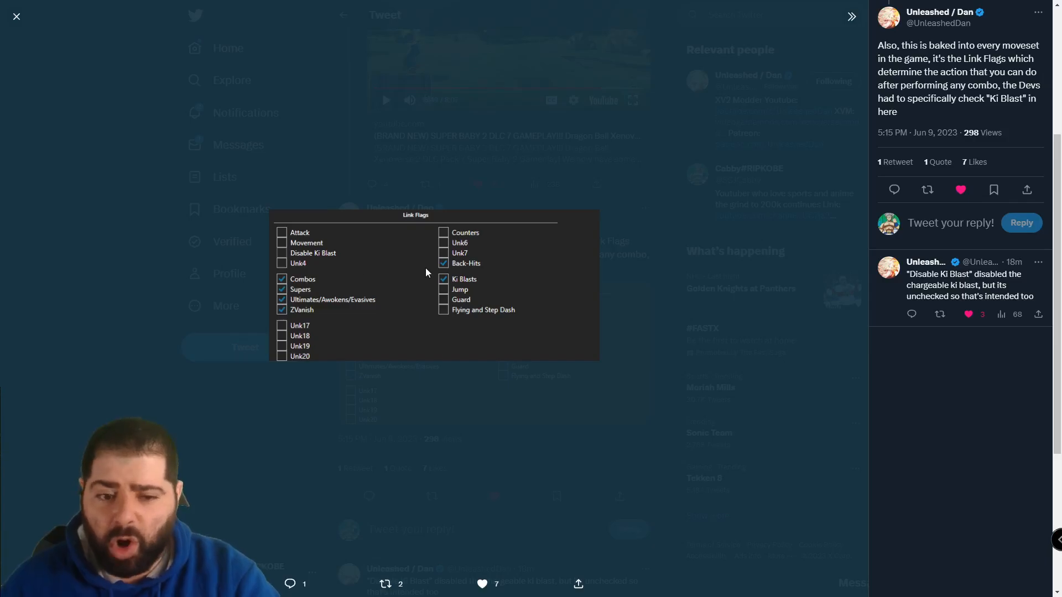
left_click(16, 15)
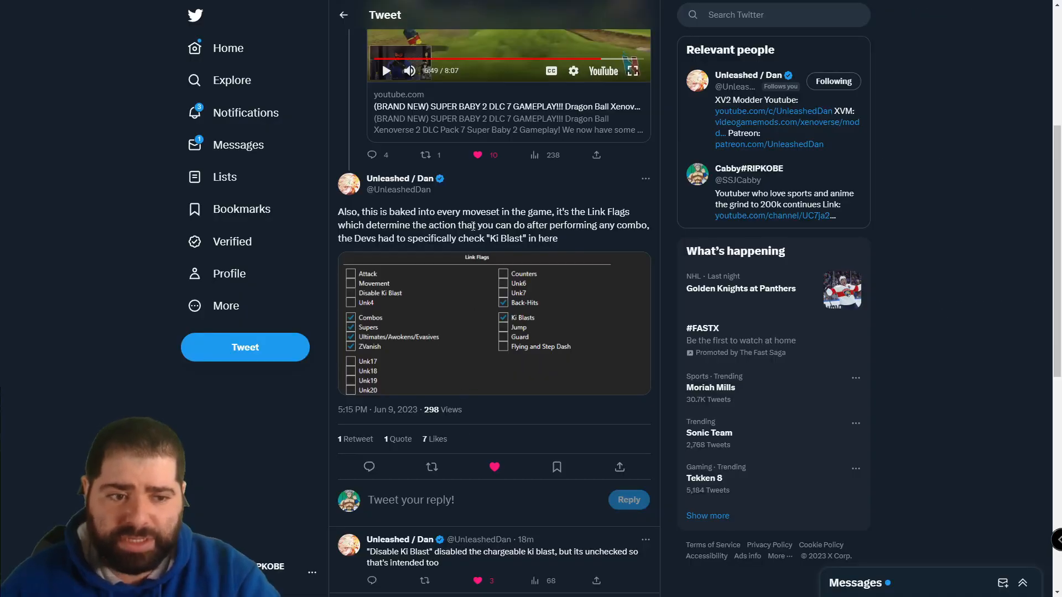